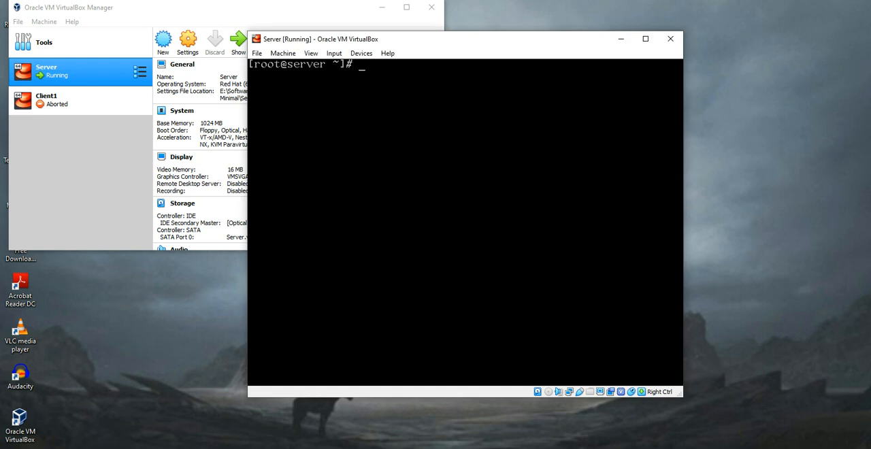
Install the Apache web server with 'yum install httpd -y'.
type("yum")
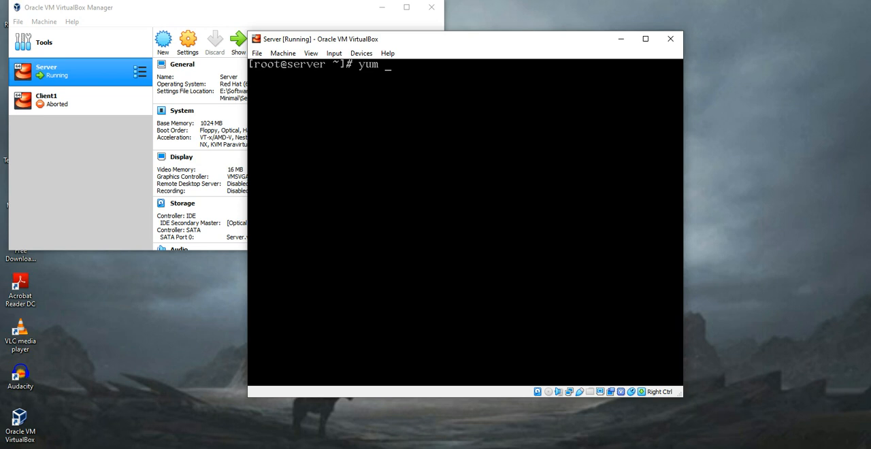
type("install t")
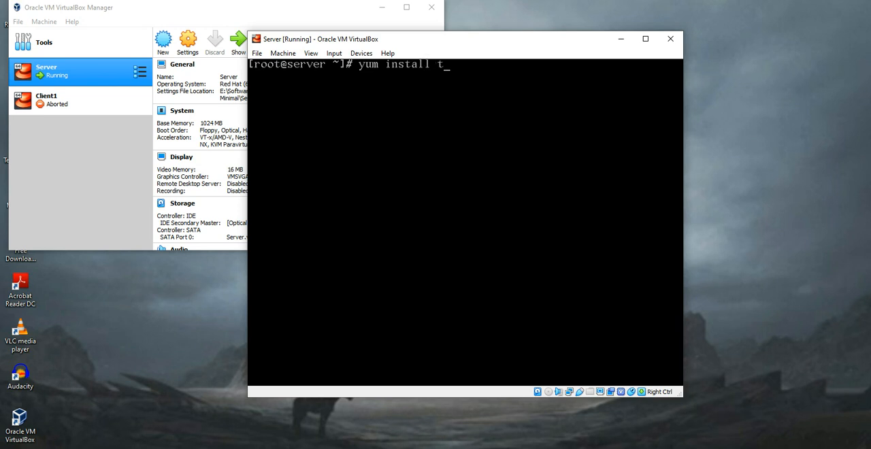
type("httpd")
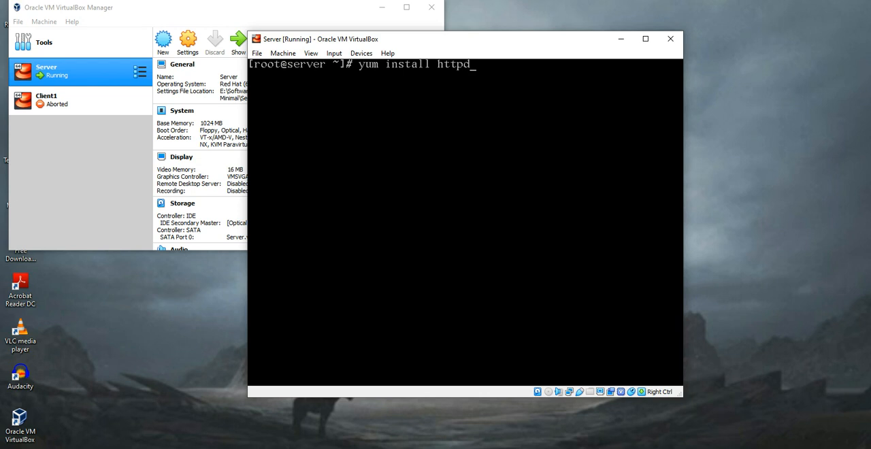
type("-")
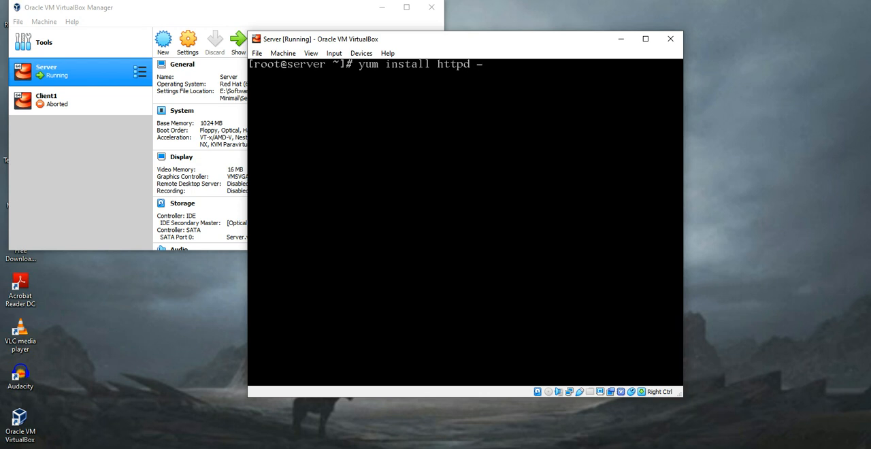
key("Return")
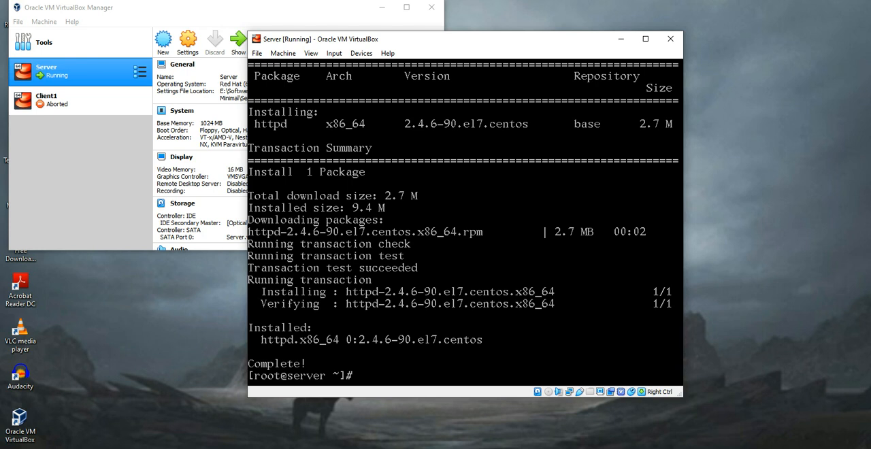
Browse to /etc/httpd/conf and open httpd.conf in vi.
type("cd /")
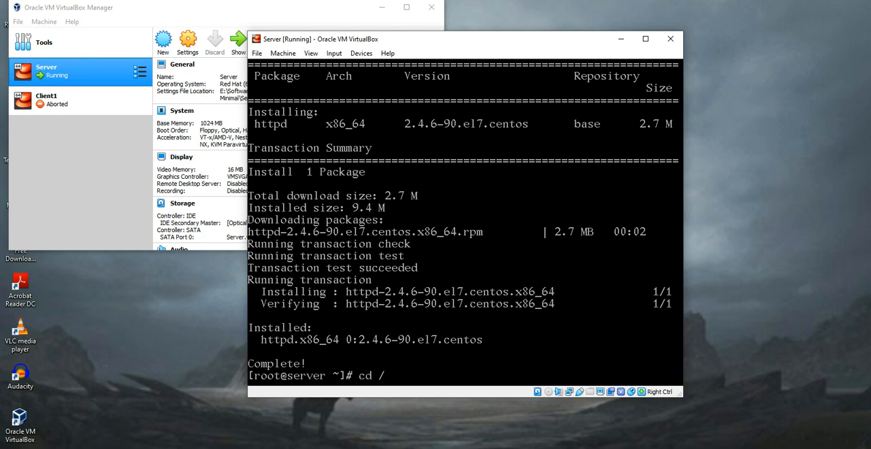
type("etc/")
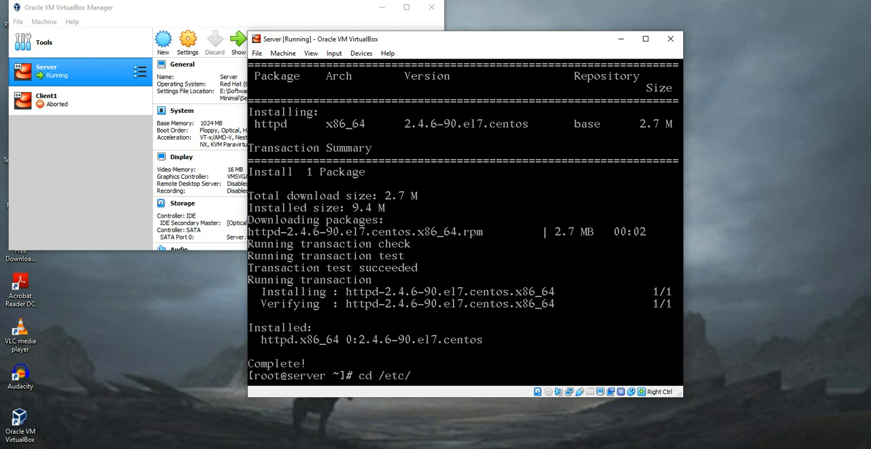
type("httpd/")
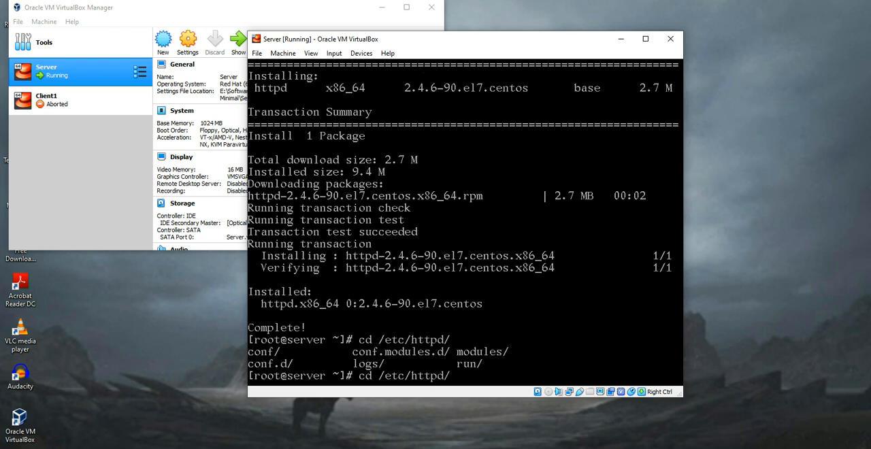
type("conf/")
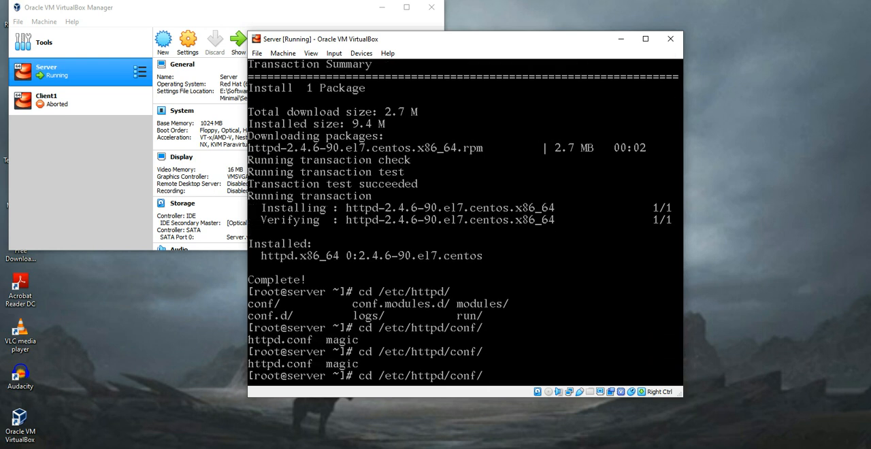
type("httpd.conf")
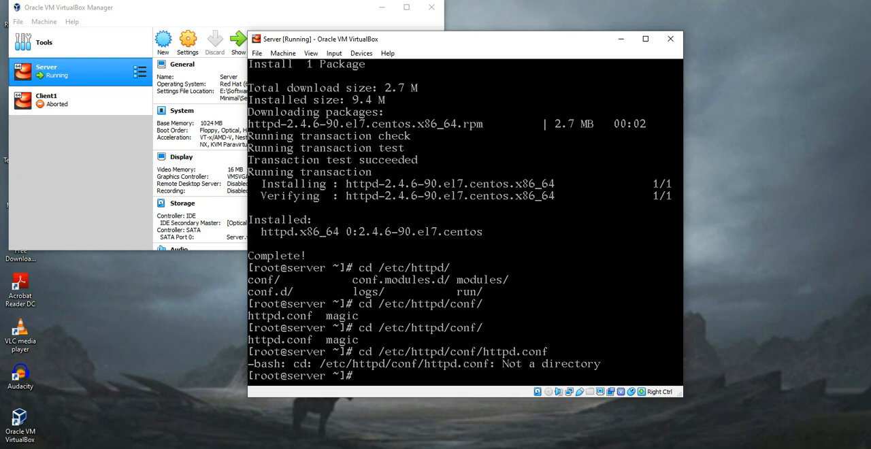
type("cd /etc/httpd/conf/httpd.conf")
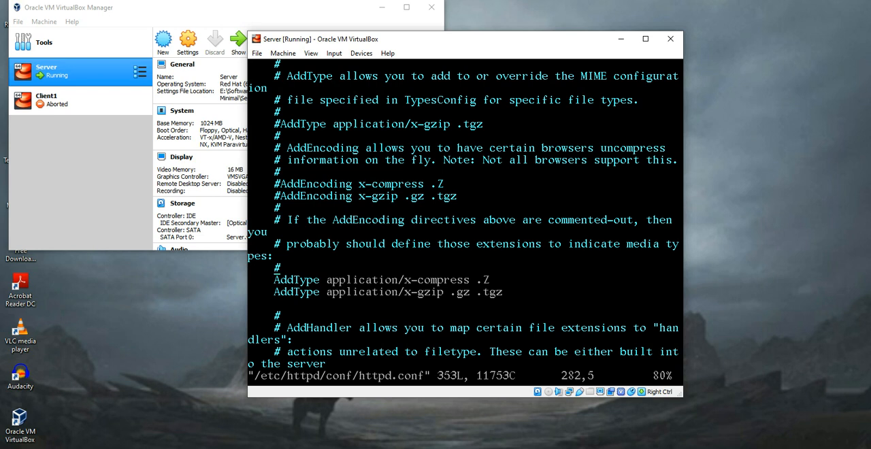
Scroll through httpd.conf, then quit vi with :q without saving.
scroll("down", 3)
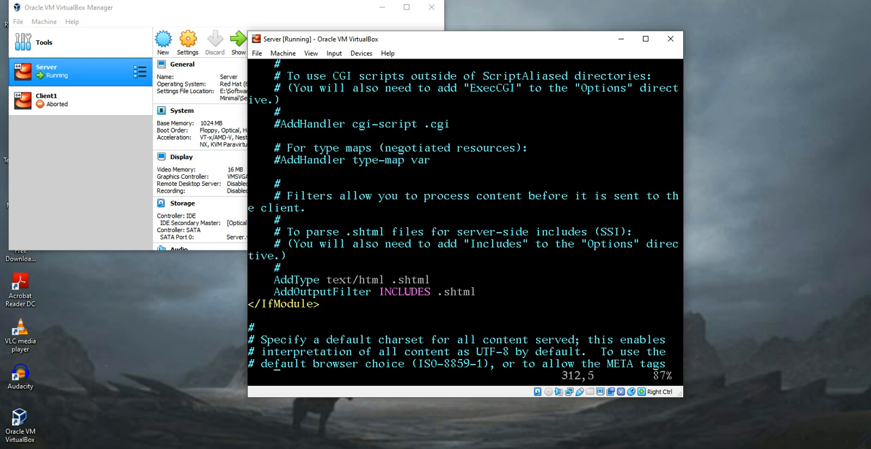
scroll("down", 3)
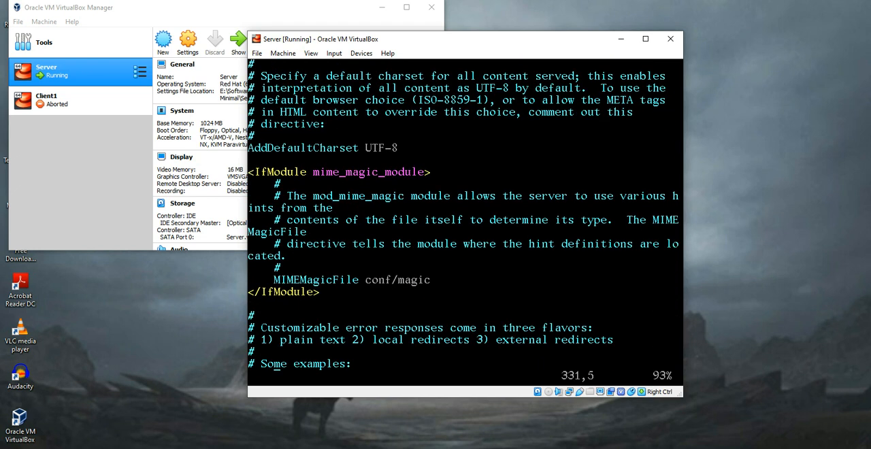
scroll("down", 3)
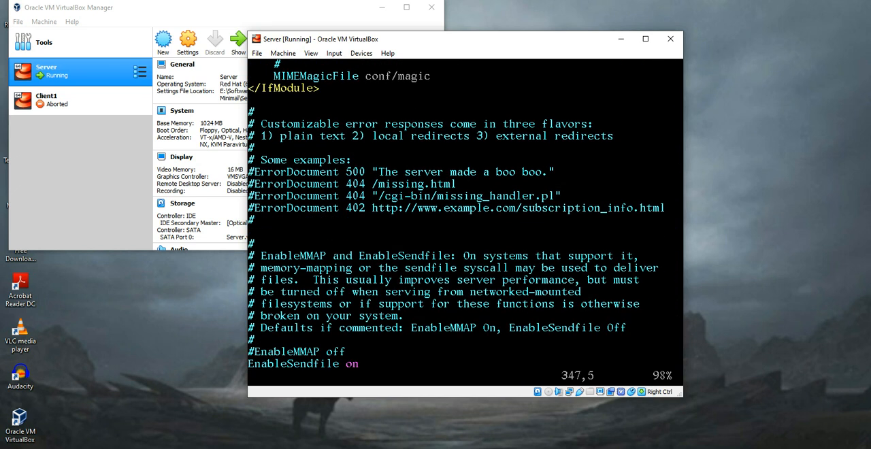
scroll("down", 3)
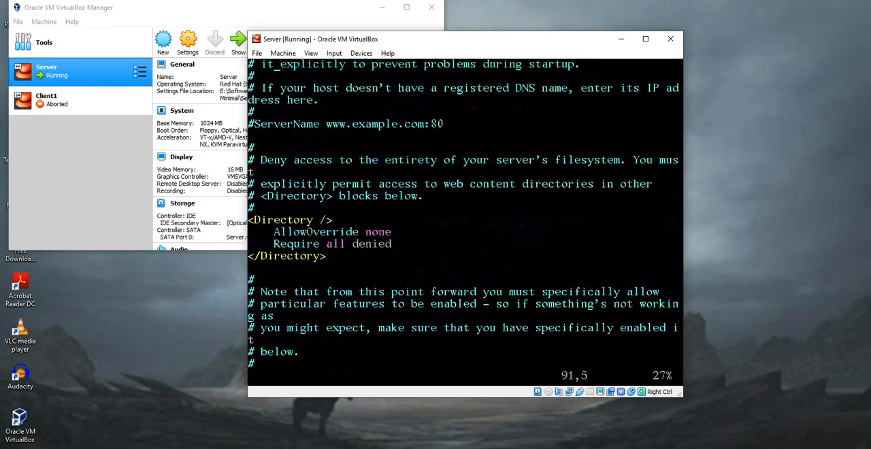
scroll("up", 3)
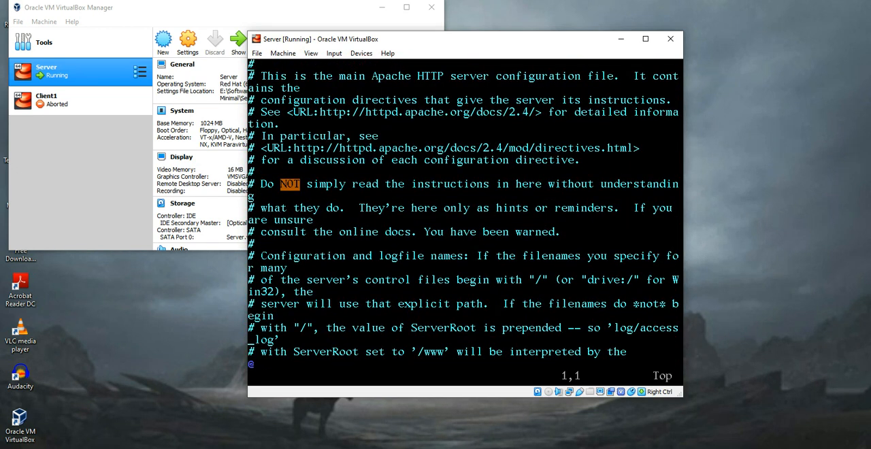
scroll("down", 3)
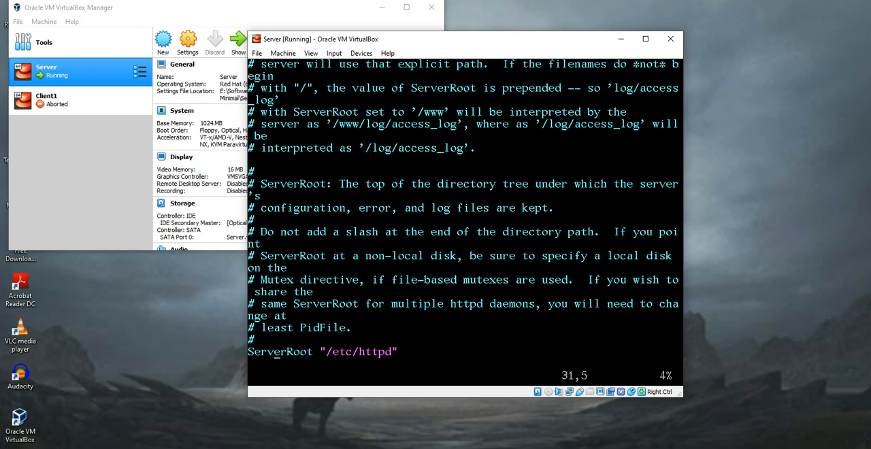
type(":q")
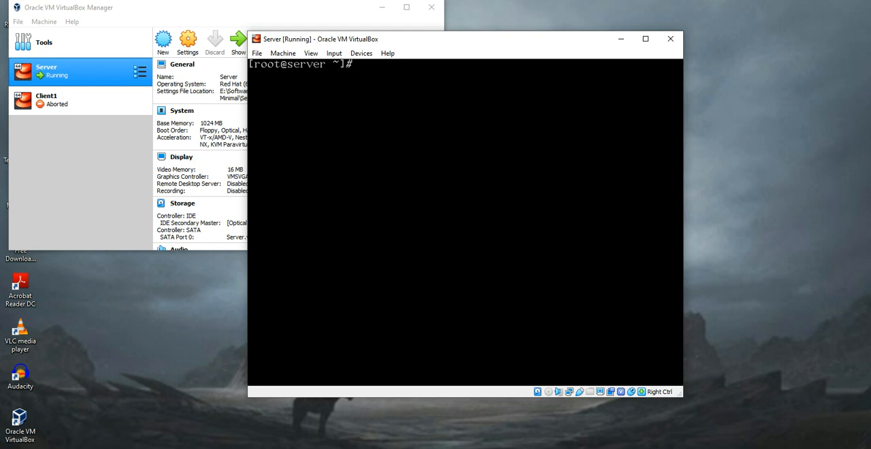
Start the Apache service with 'systemctl start httpd'.
type("systemc")
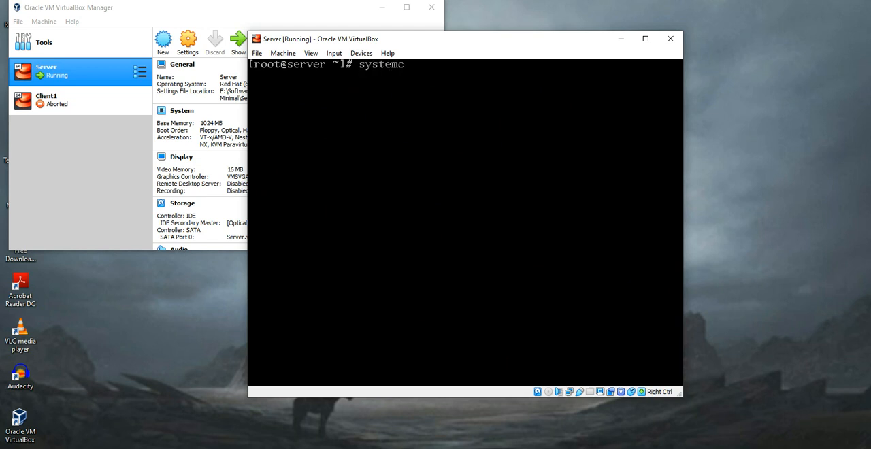
type("tl")
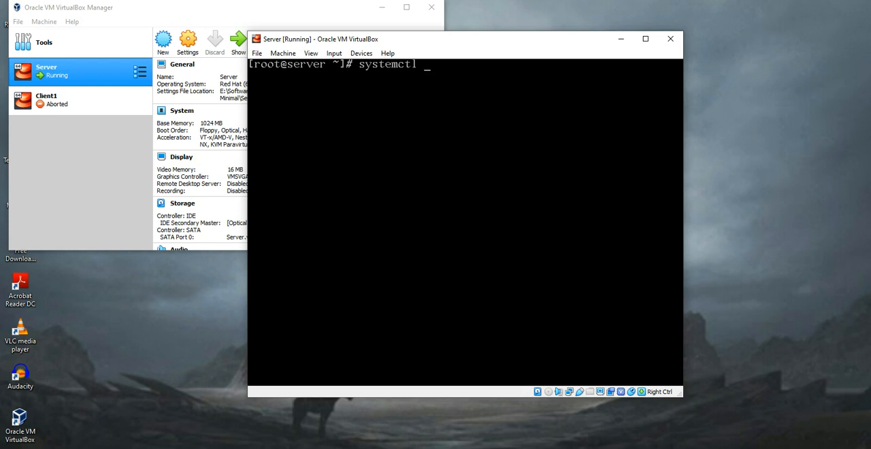
type("star")
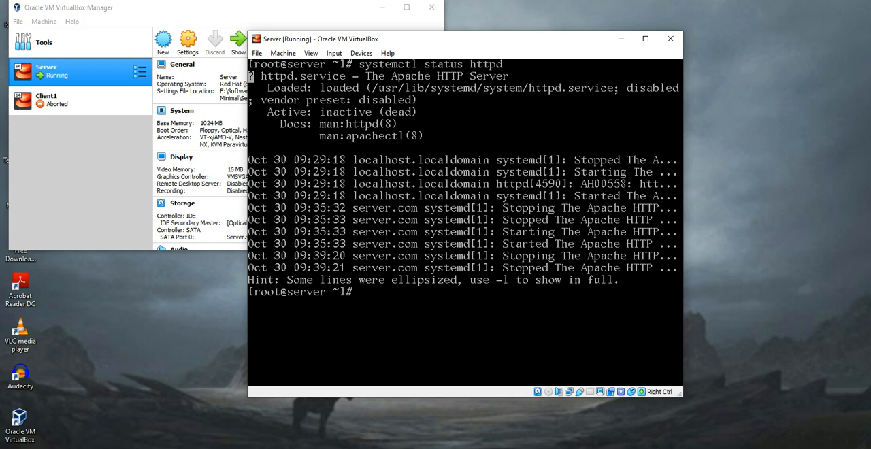
Check with 'systemctl status httpd' that httpd is active (running).
type("syste")
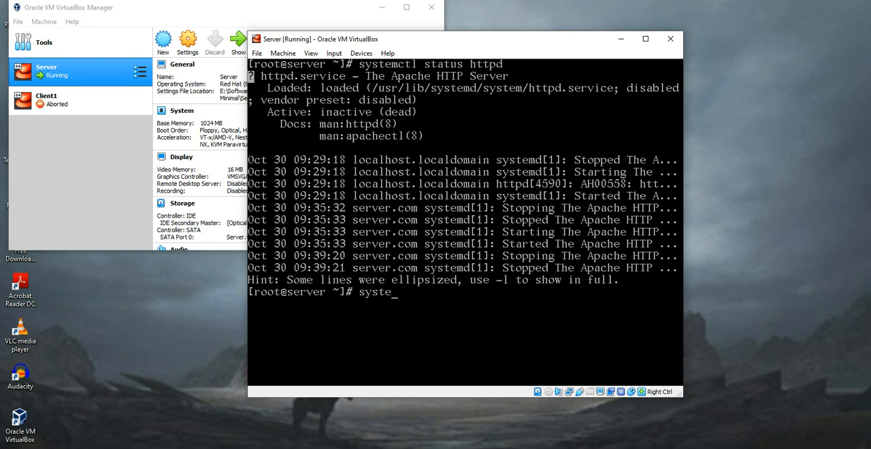
type("mctl start httpd")
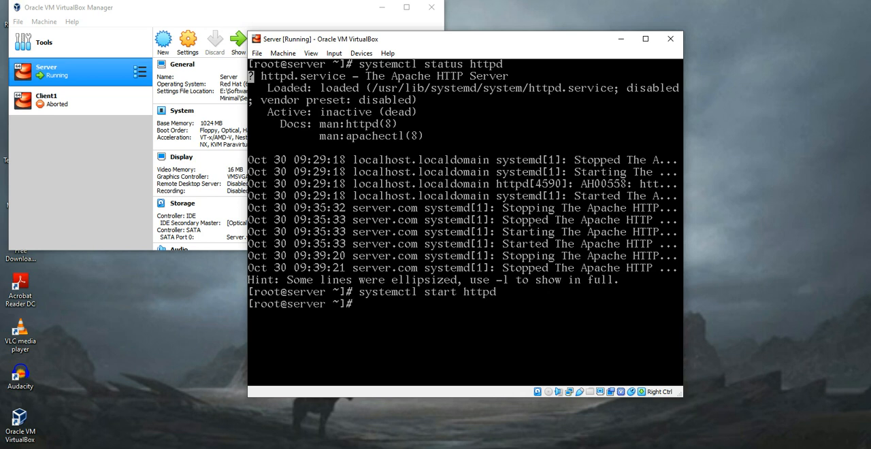
type("systemctl status http")
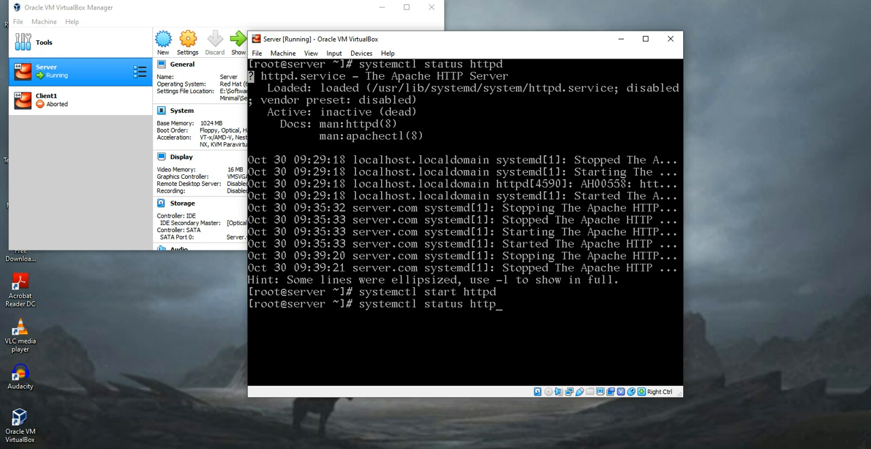
key("Return")
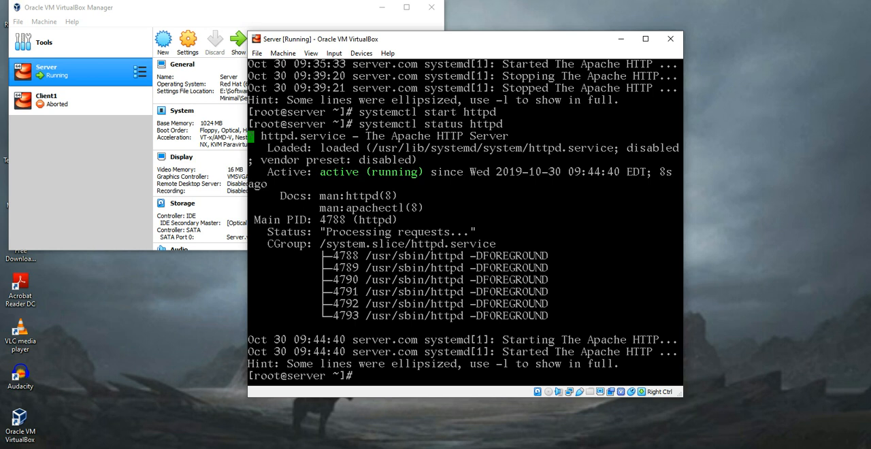
Enable httpd at boot with 'systemctl enable httpd'.
type("z")
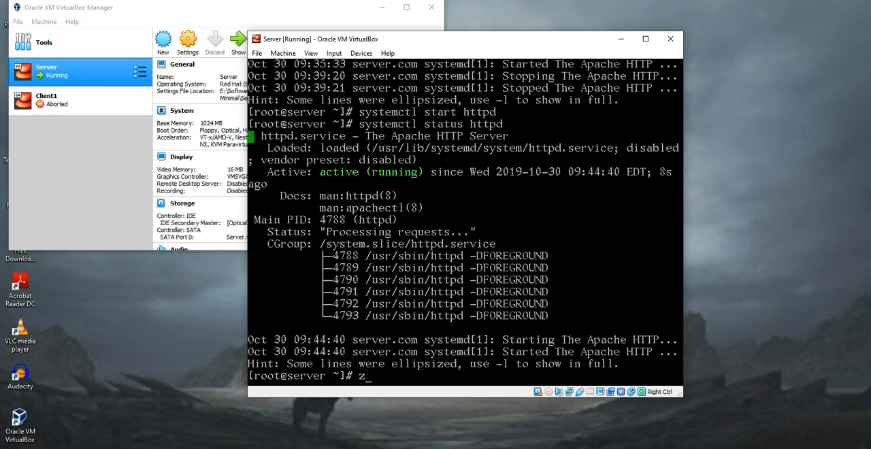
key("Backspace")
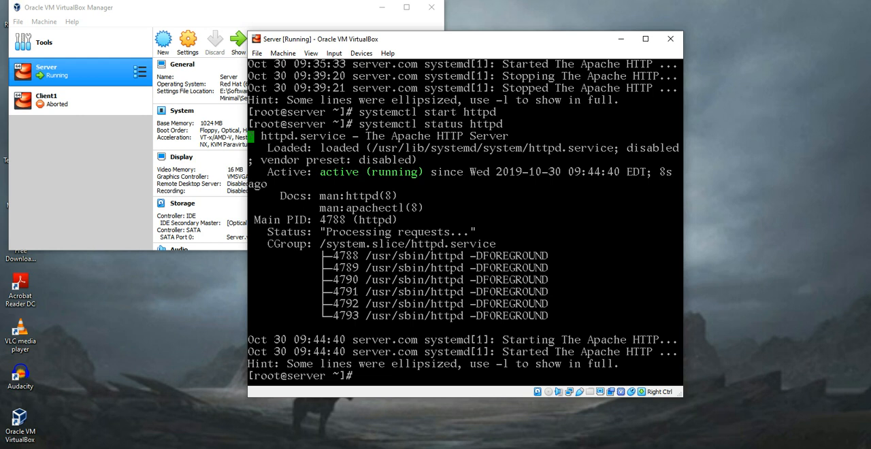
type("systemctl enable httpd")
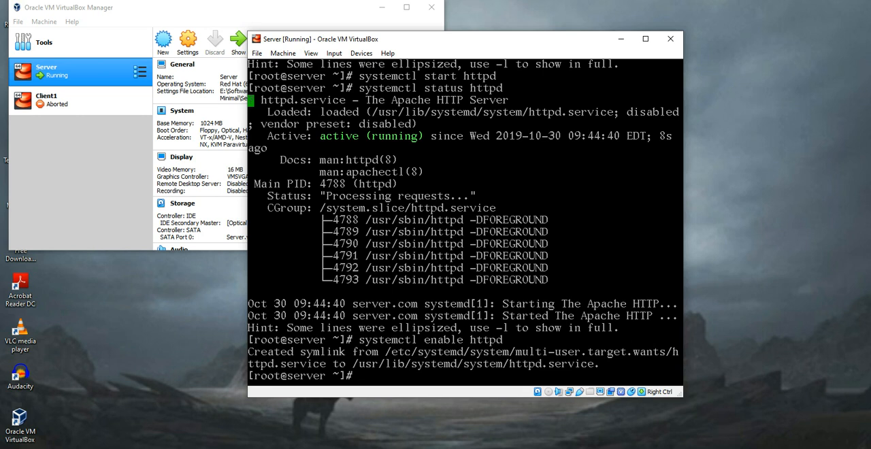
type("cd")
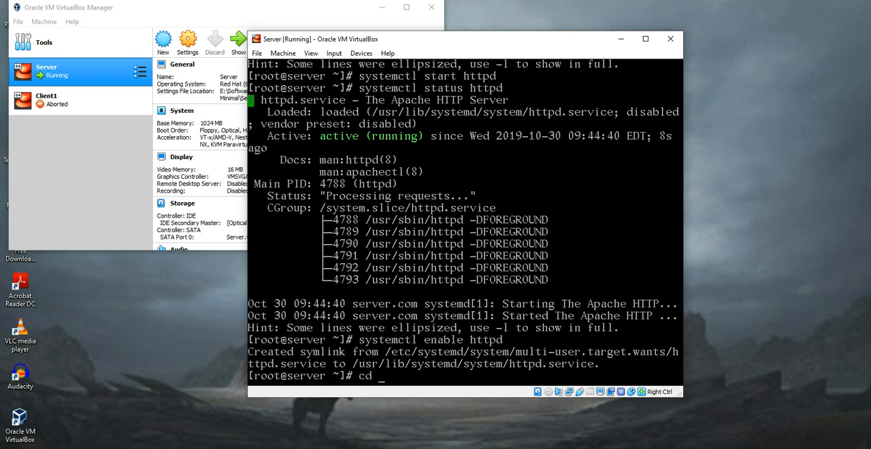
In /var/www/html, create index.html with vim containing the Hello world line.
type("/var/www/")
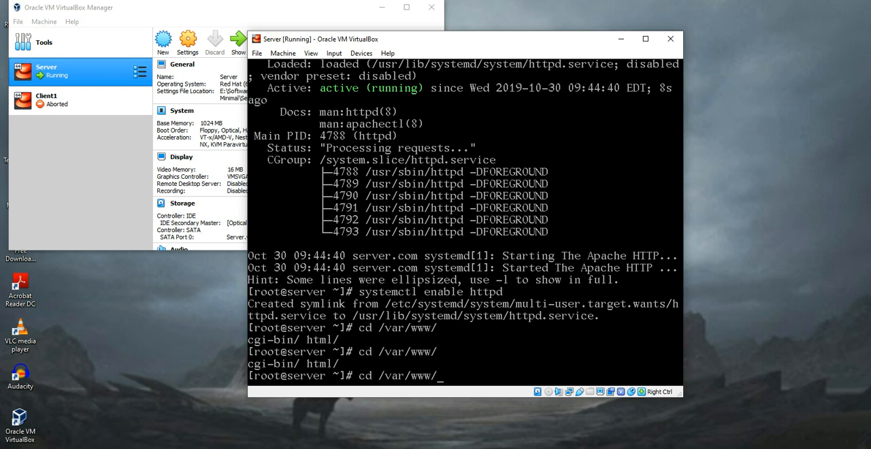
type("html/")
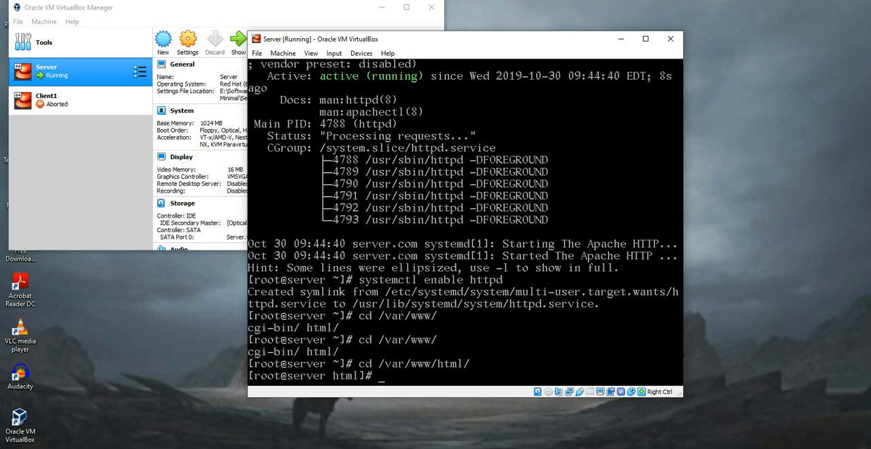
type("vim i")
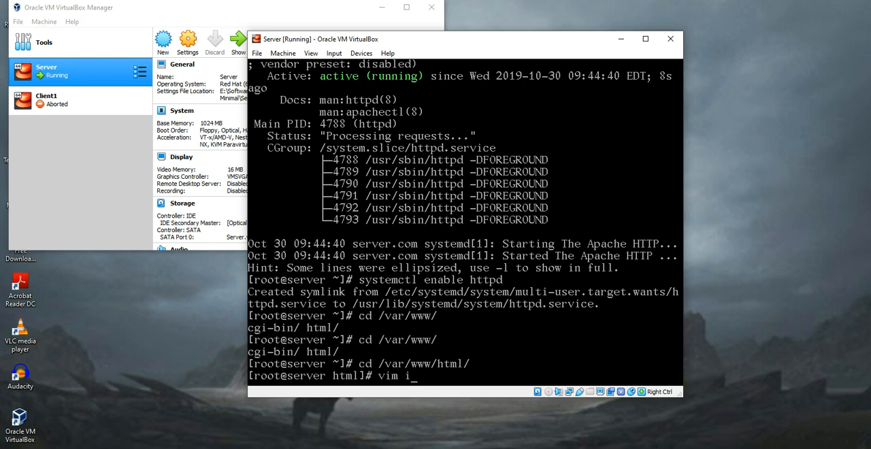
type("ndex")
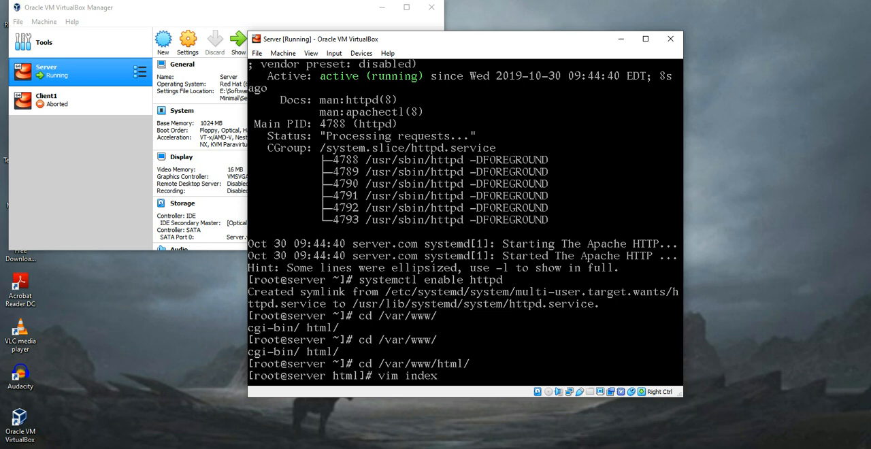
type(".htnm")
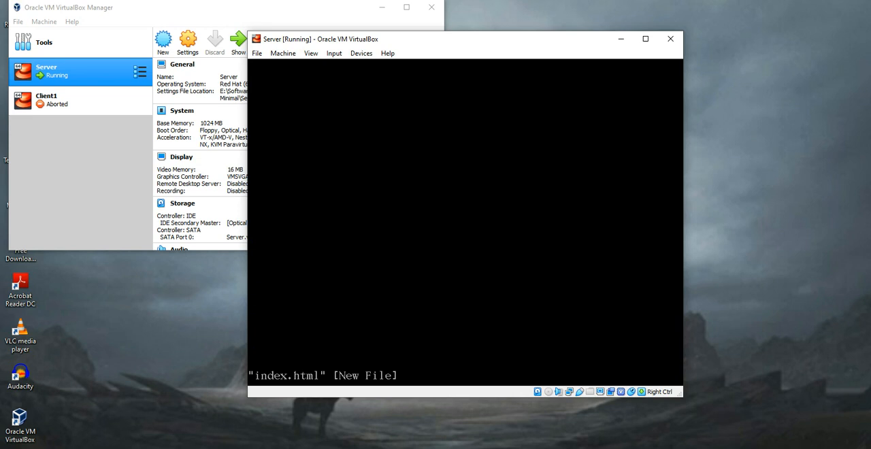
key("i")
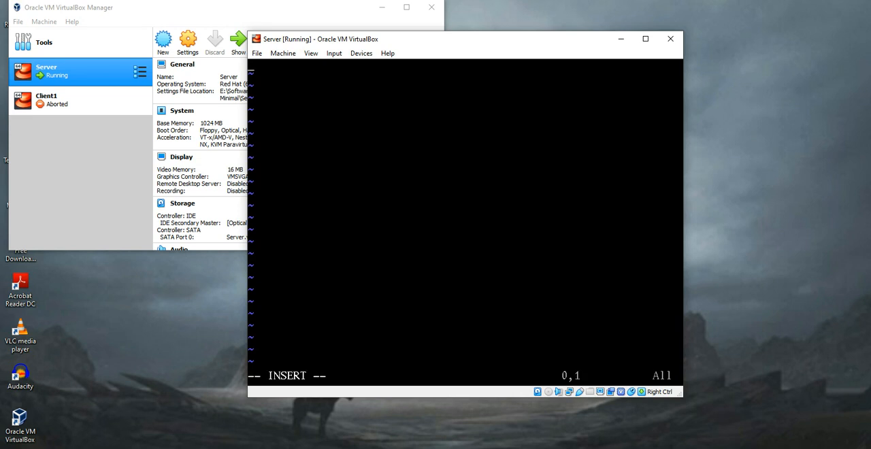
type("Hello")
type("syste")
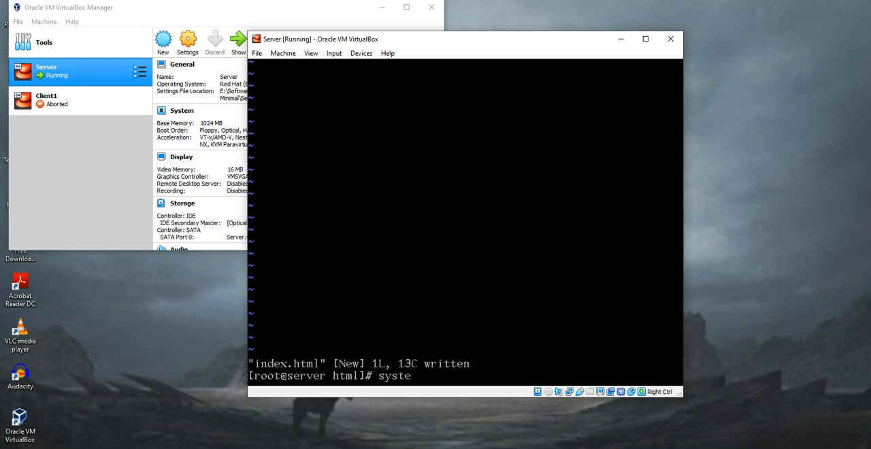
Restart Apache with 'systemctl restart httpd' to serve the new page.
type("ct")
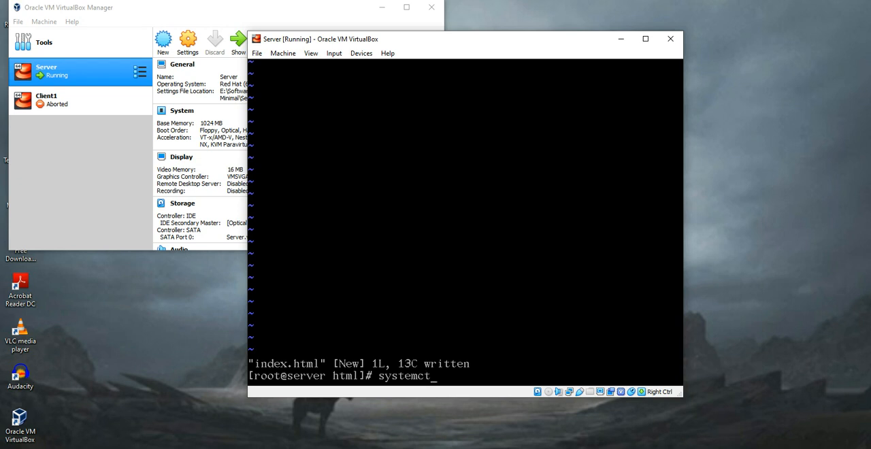
type("l")
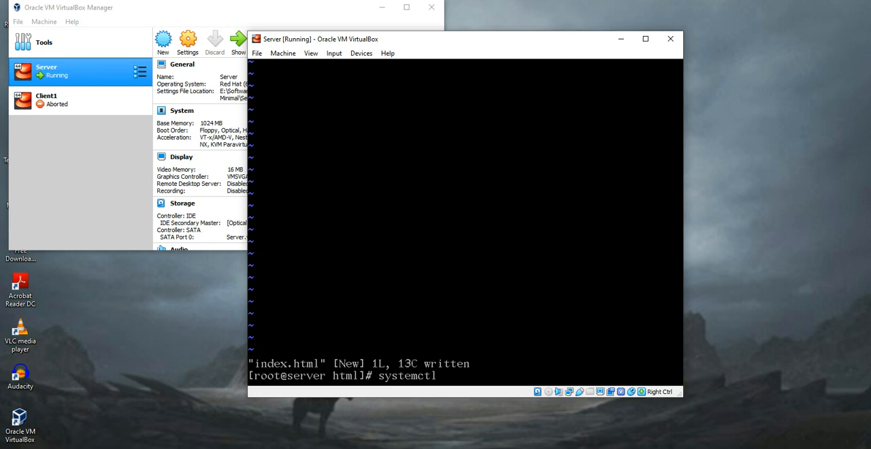
type("restart httpd")
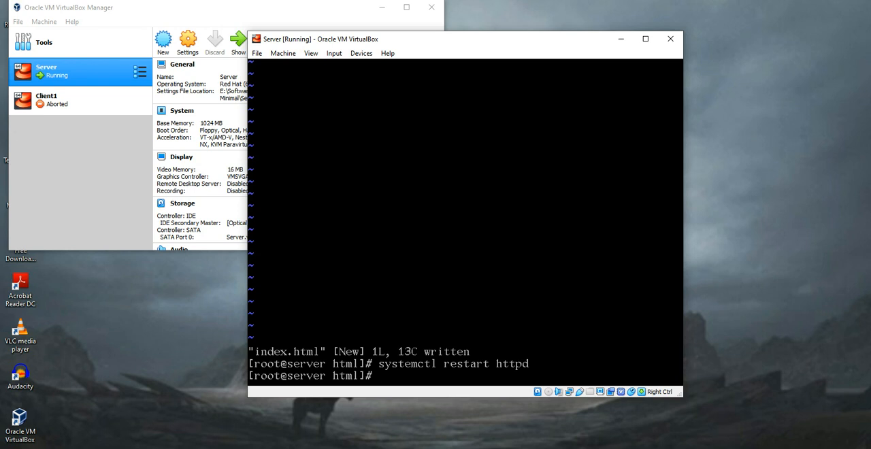
type("cu")
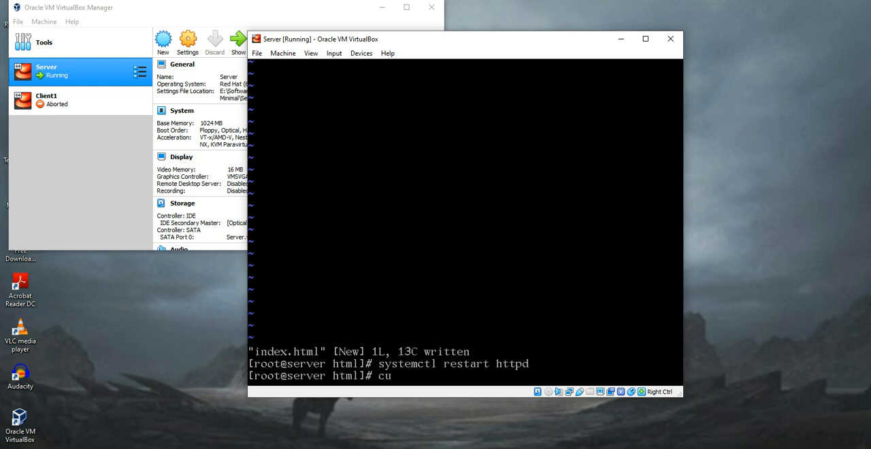
Restart httpd and confirm 'curl localhost' returns Hello world!
type("r")
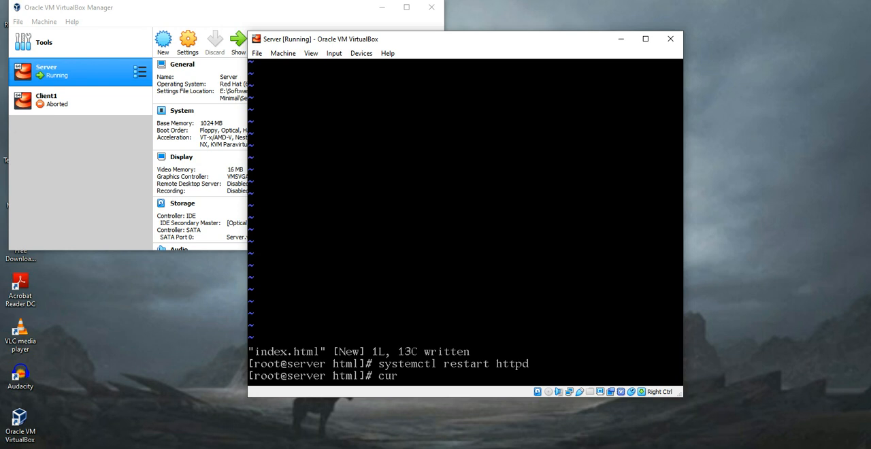
type("l")
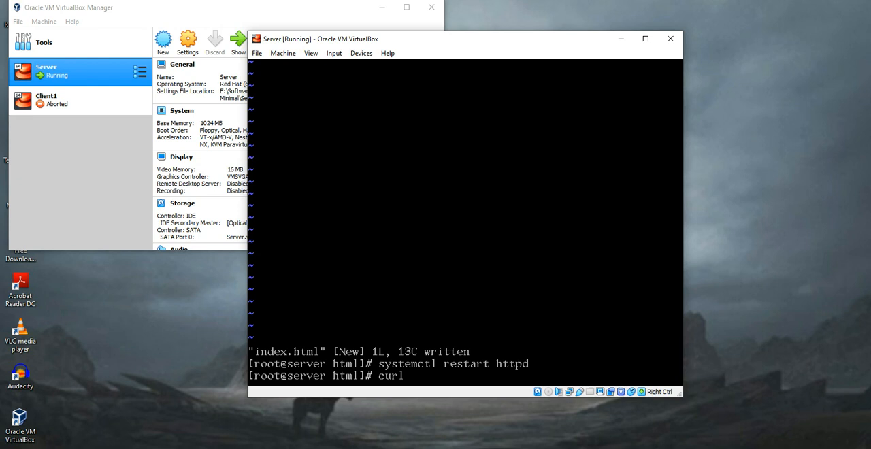
type("localhost")
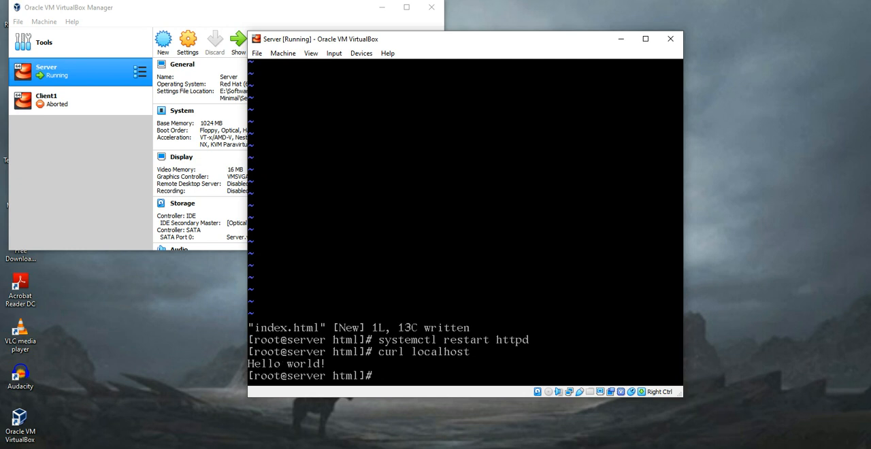
type("i")
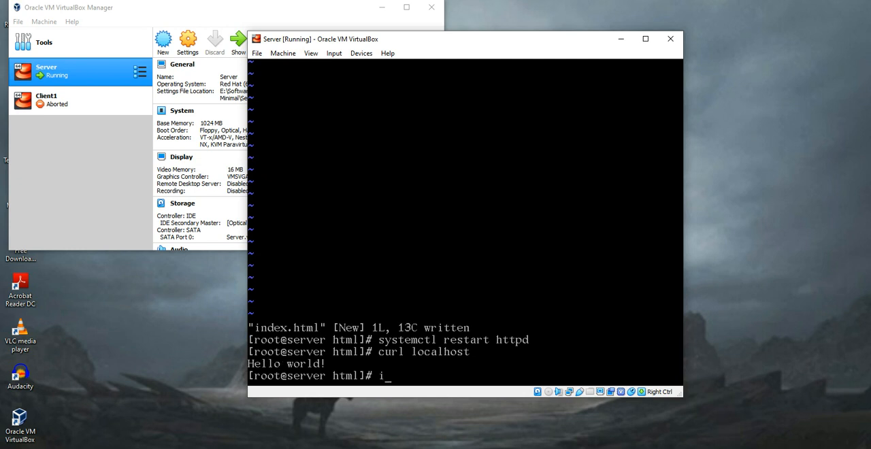
Find the enp0s3 address with 'ip addr' and curl 192.168.100.87 for Hello world!
type("p")
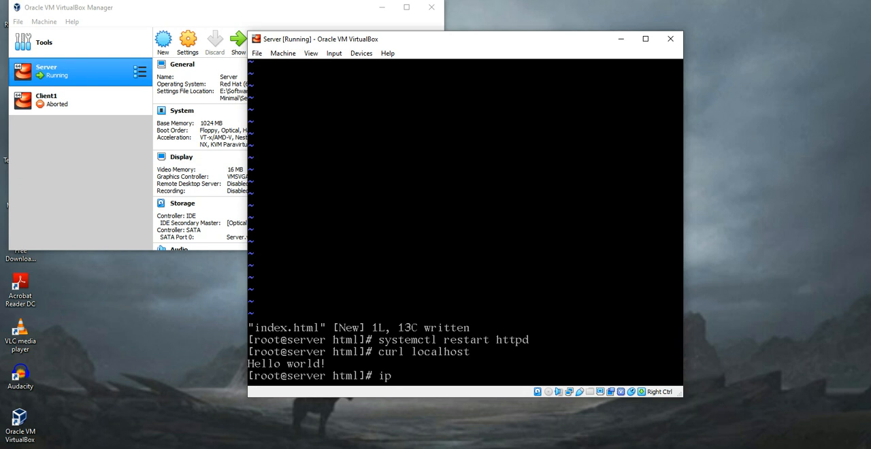
type("addr")
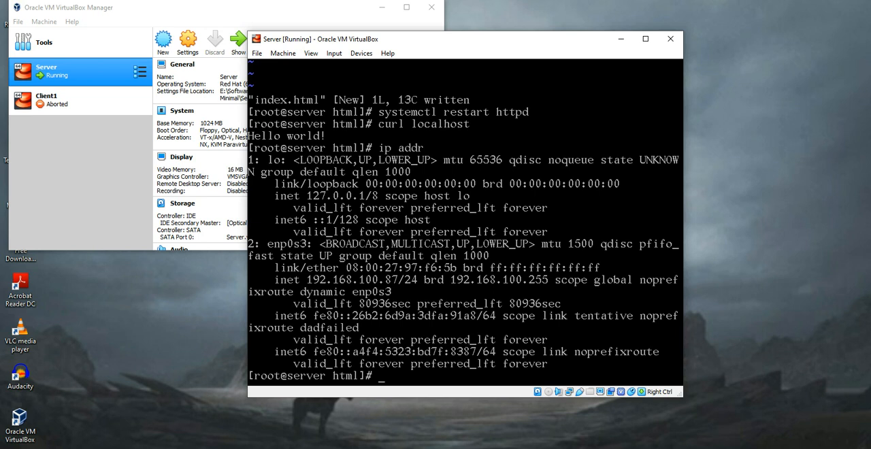
type("curl 192.1")
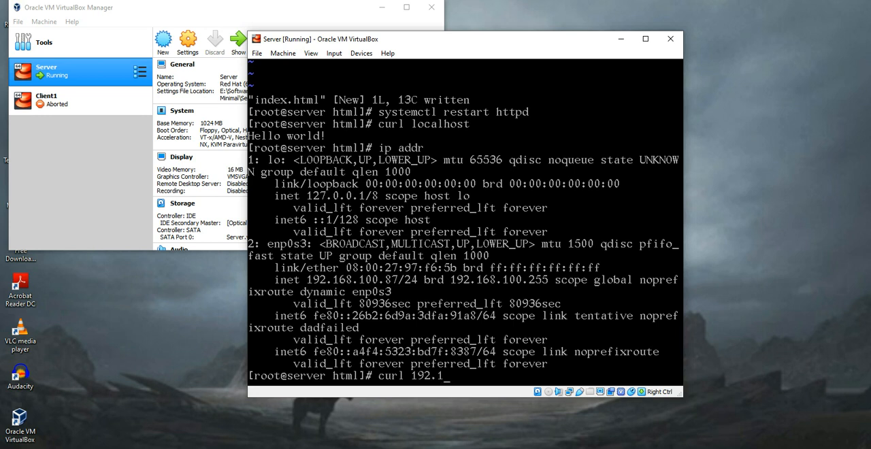
type("68.")
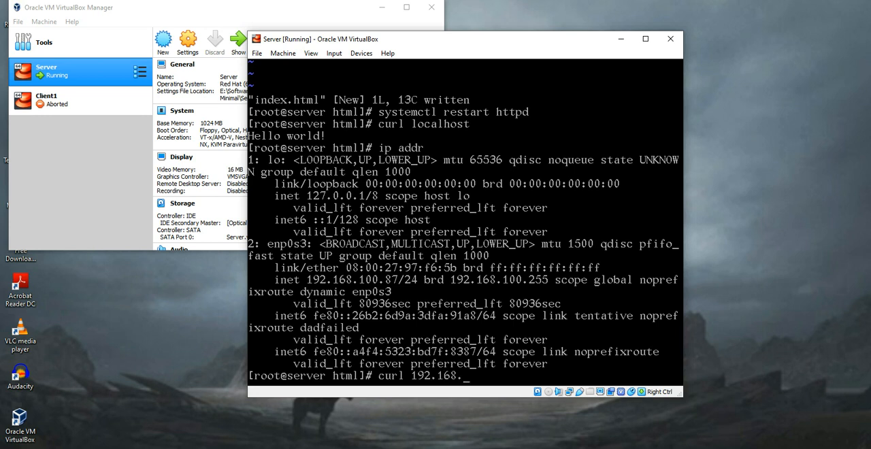
type("100.87")
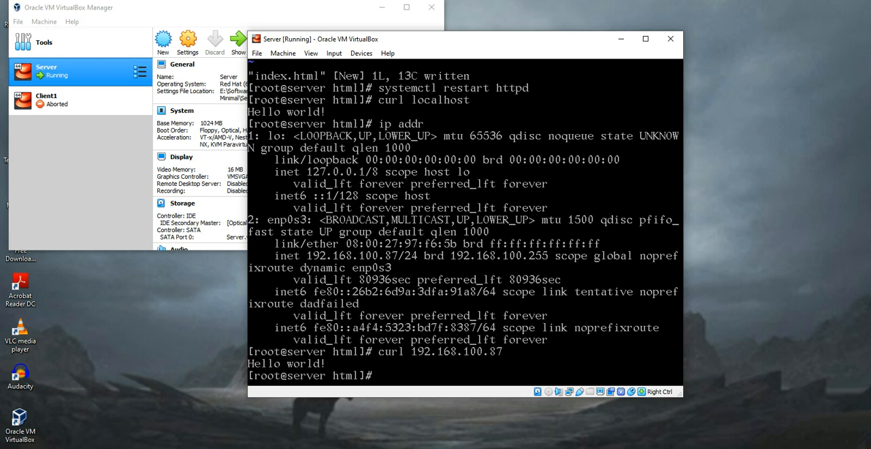
type("hostname")
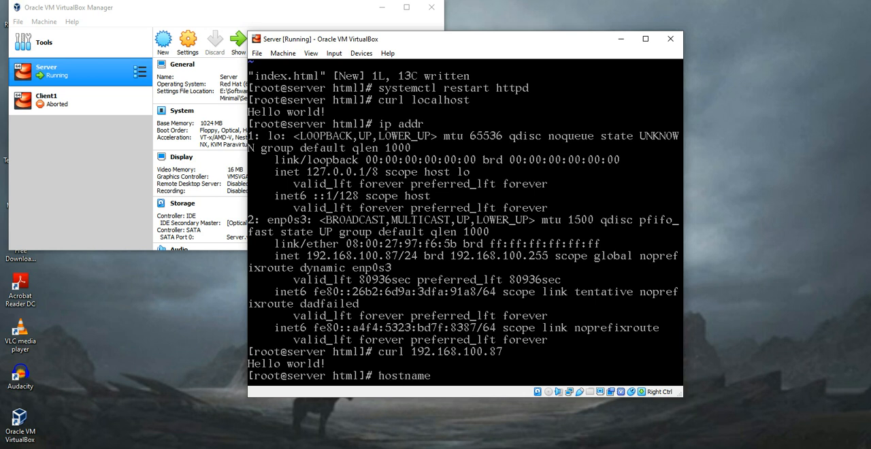
Confirm hostname is server.com; 'curl server.com' hangs and is cancelled.
key("Return")
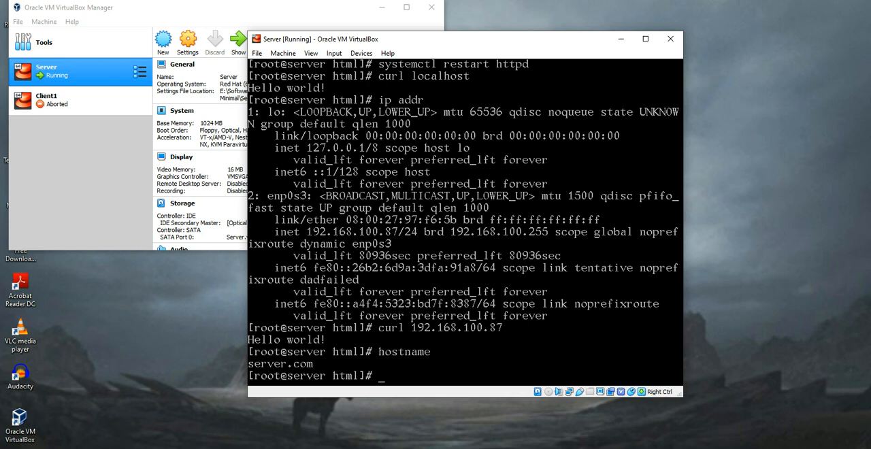
type("curl")
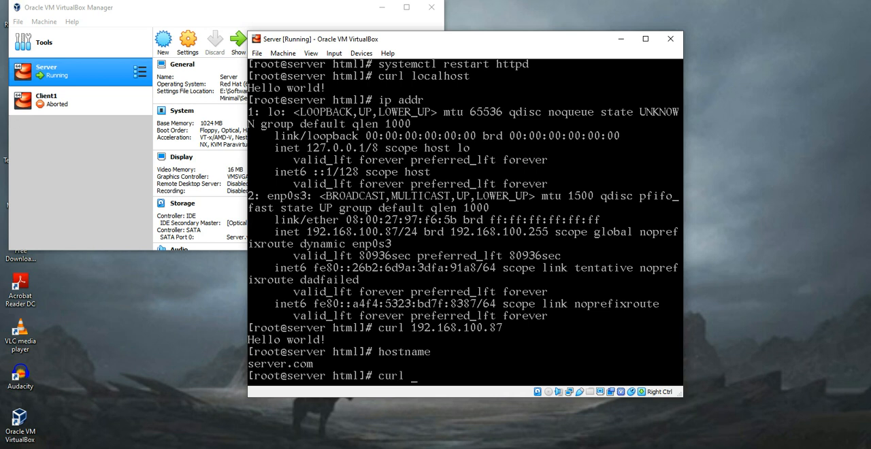
type("server.com")
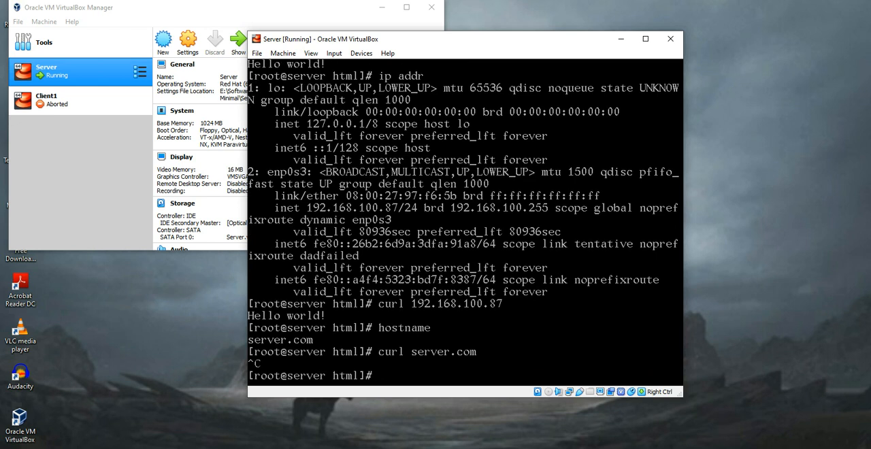
type("vim")
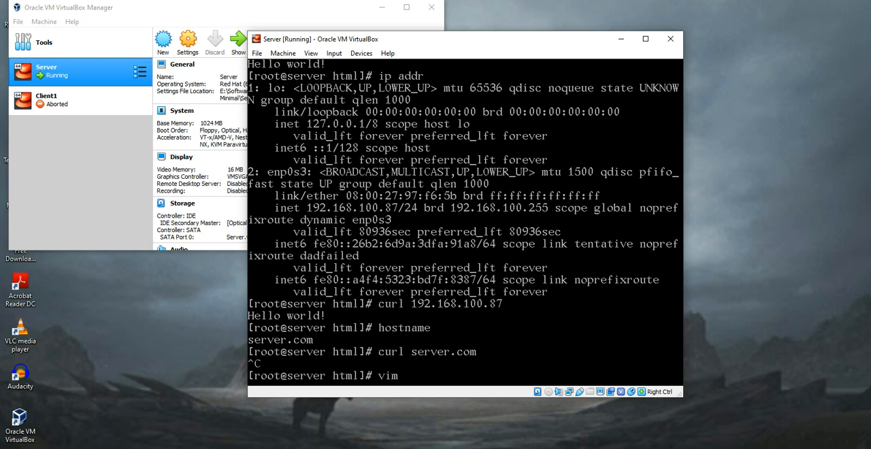
Open /etc/hosts in vim, using Tab completion for the file name.
type("/etc/host")
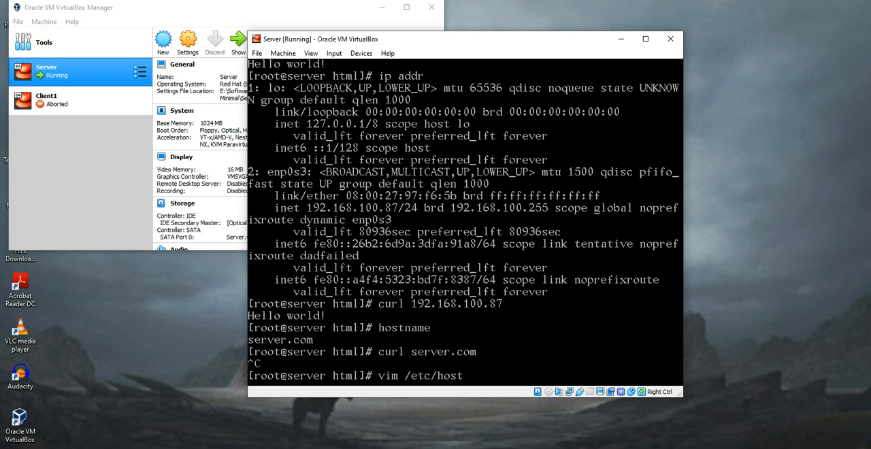
key("Tab")
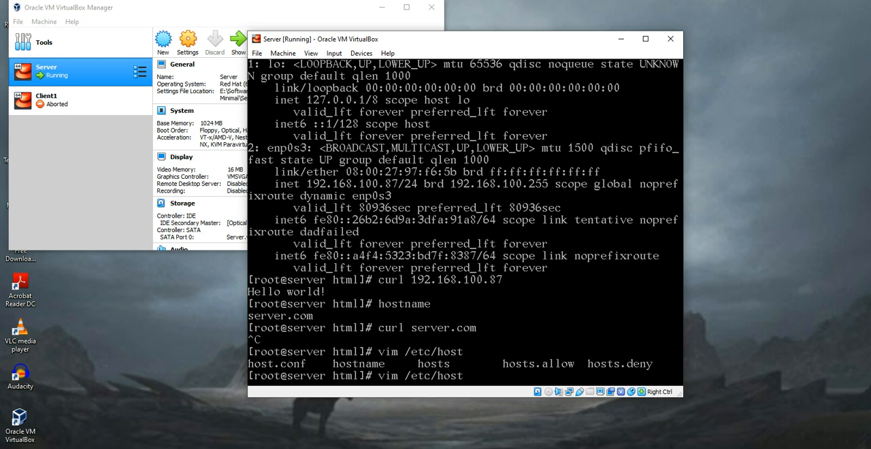
type("s")
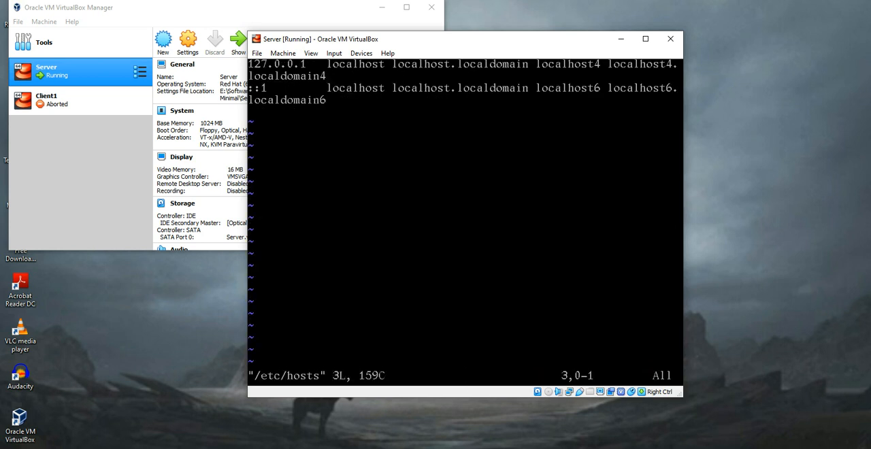
Insert the line '192.168.100.87 server.com' and save the file with :wq.
key("i")
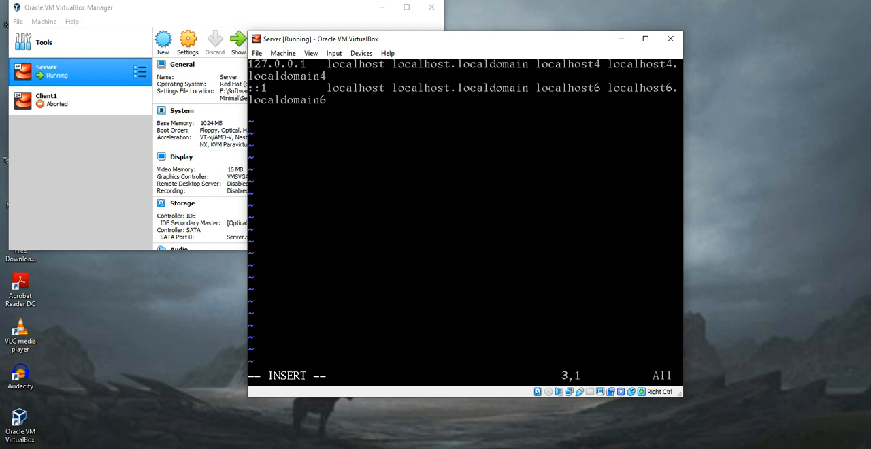
type("192.168.1")
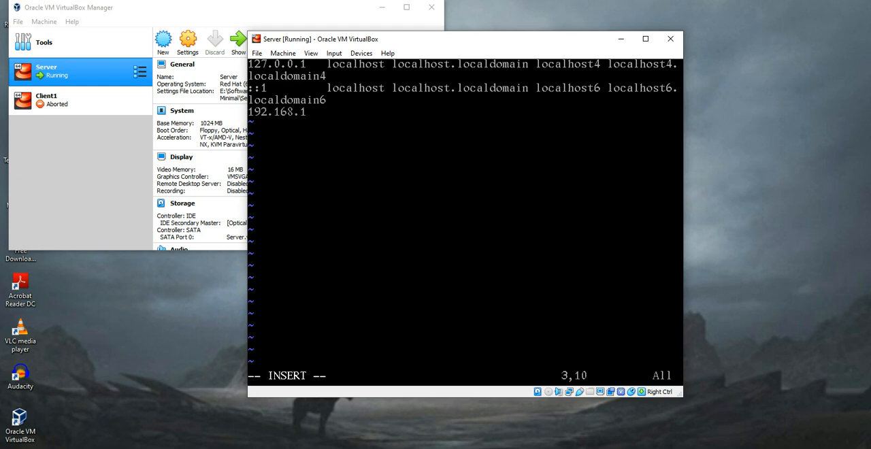
type("00.8")
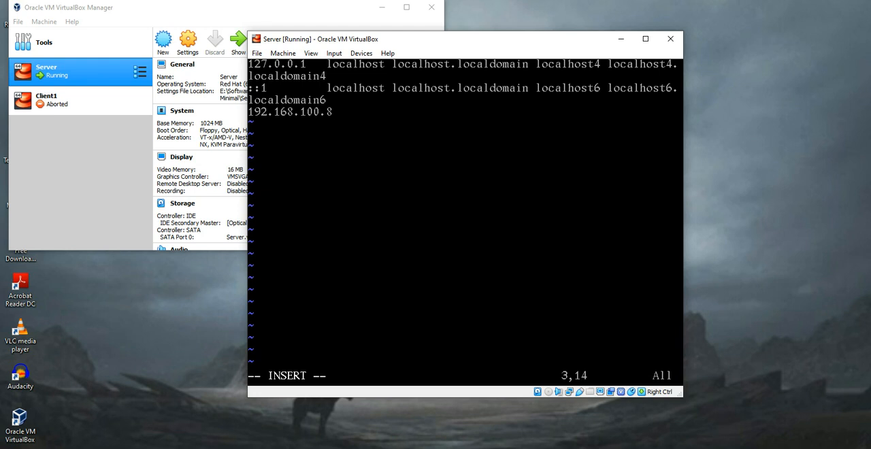
type("7")
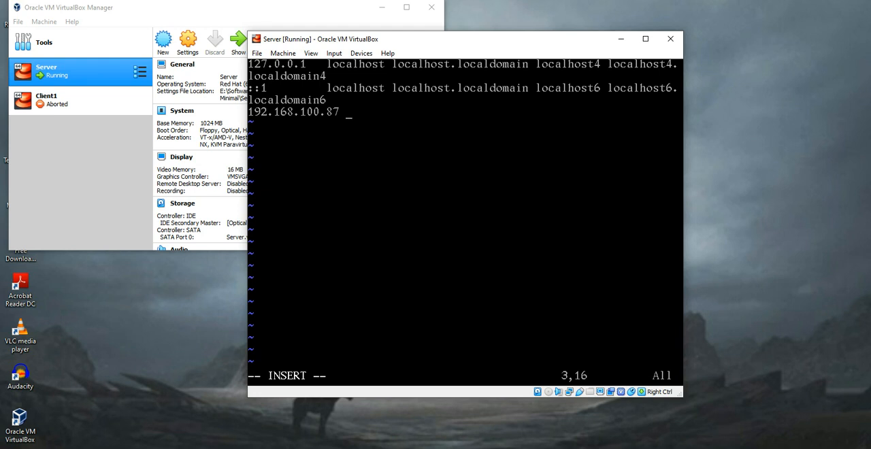
type("server.com")
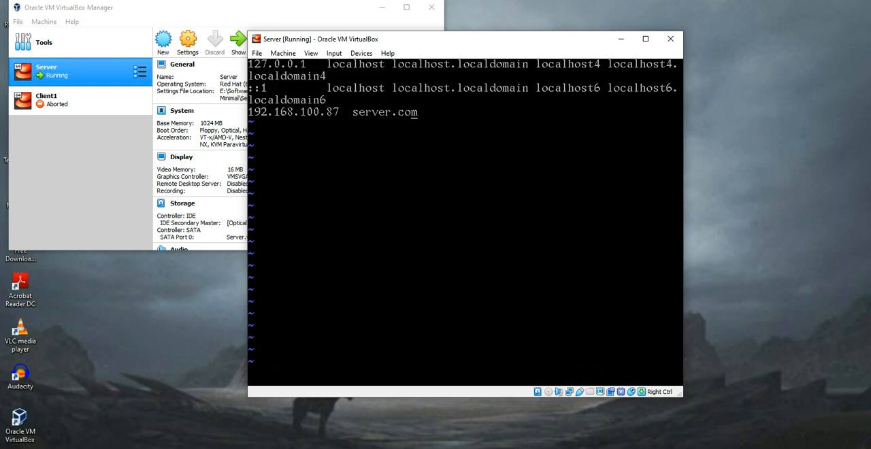
type(":wq")
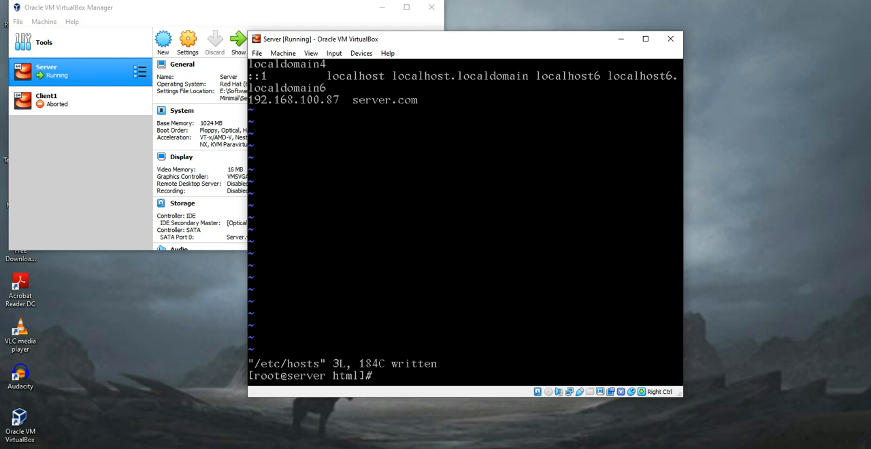
type("curl s")
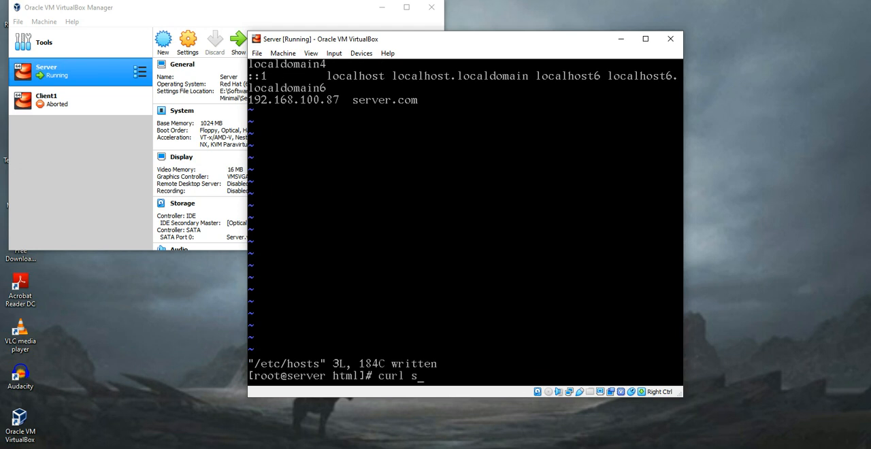